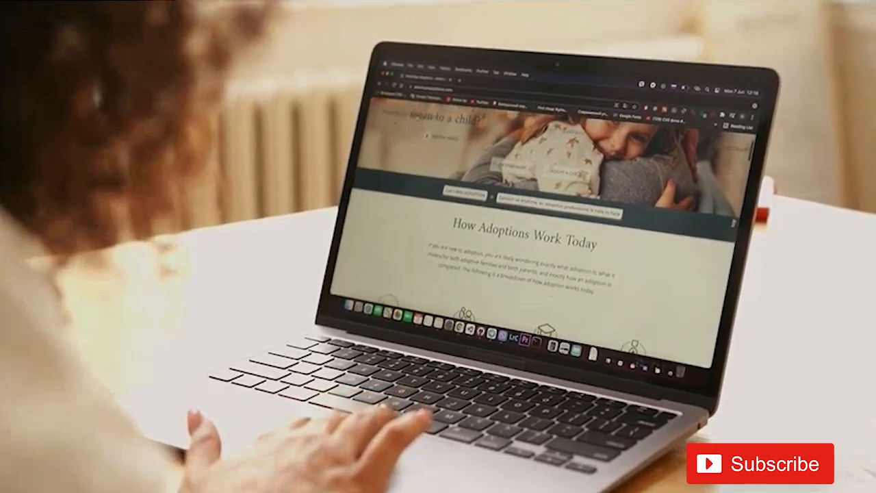
{"action": "scroll", "scroll_direction": "down", "scroll_amount": 3}
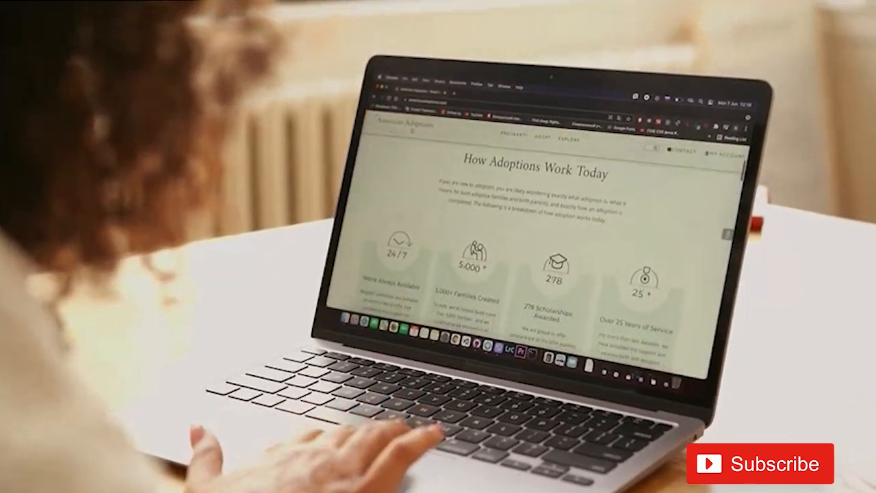